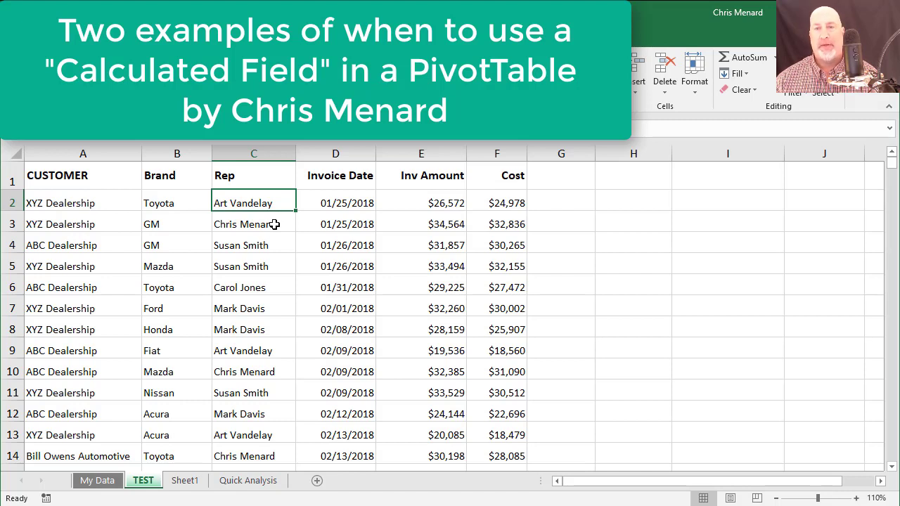
mouse_move(248, 216)
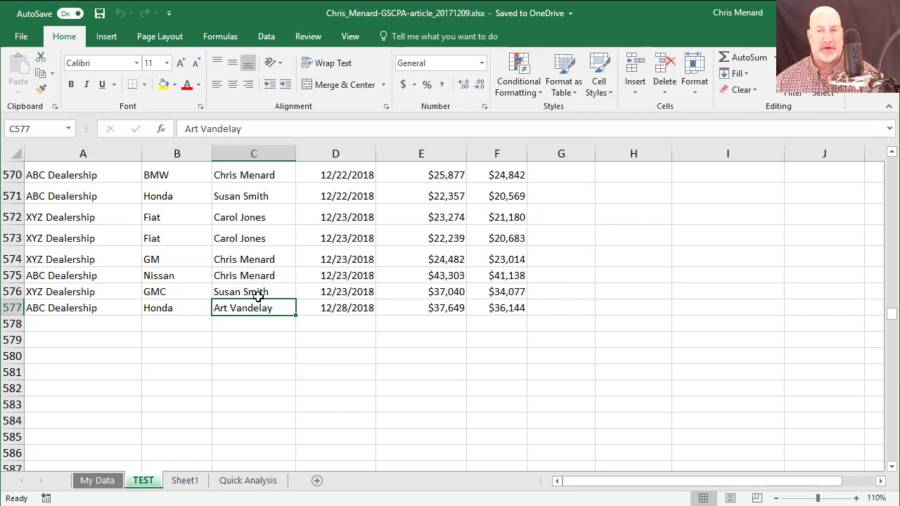
Step: Select a cell inside the sales data to base the PivotTable on
key("ctrl+Home")
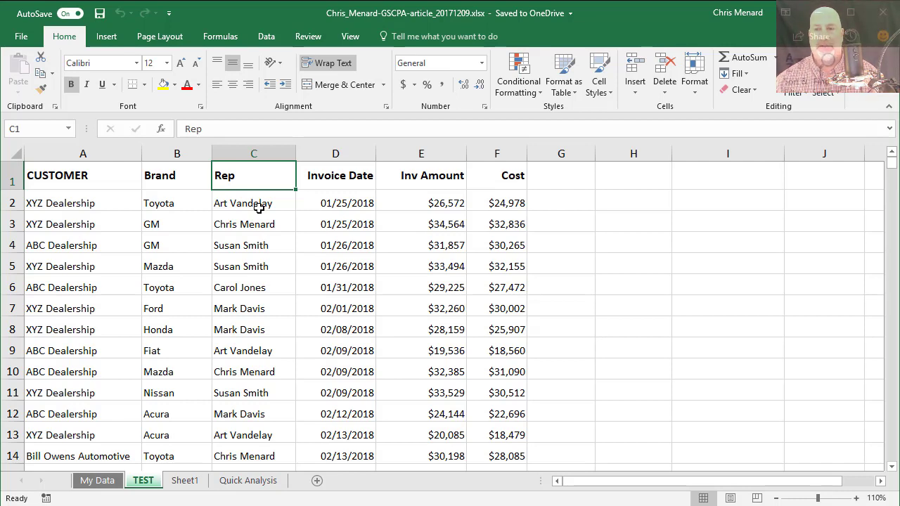
left_click(422, 203)
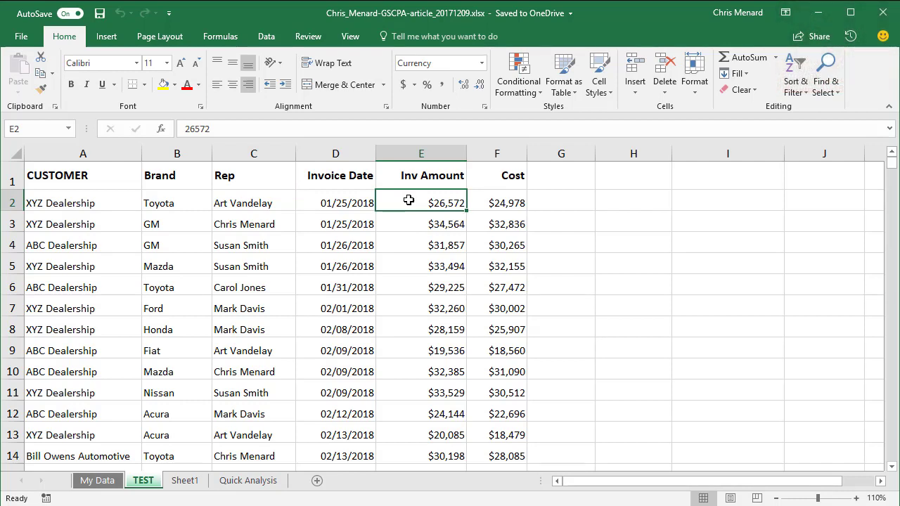
left_click(334, 202)
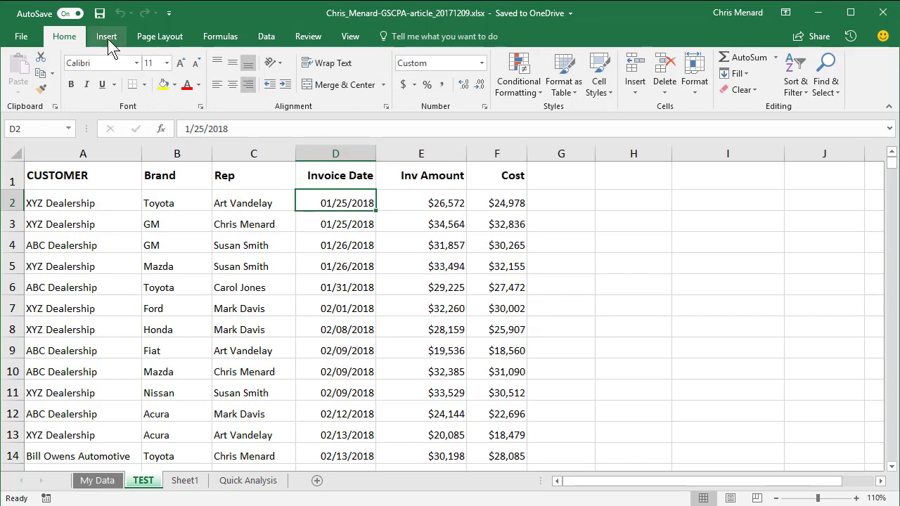
Step: Insert a PivotTable from the data onto a new worksheet
left_click(106, 37)
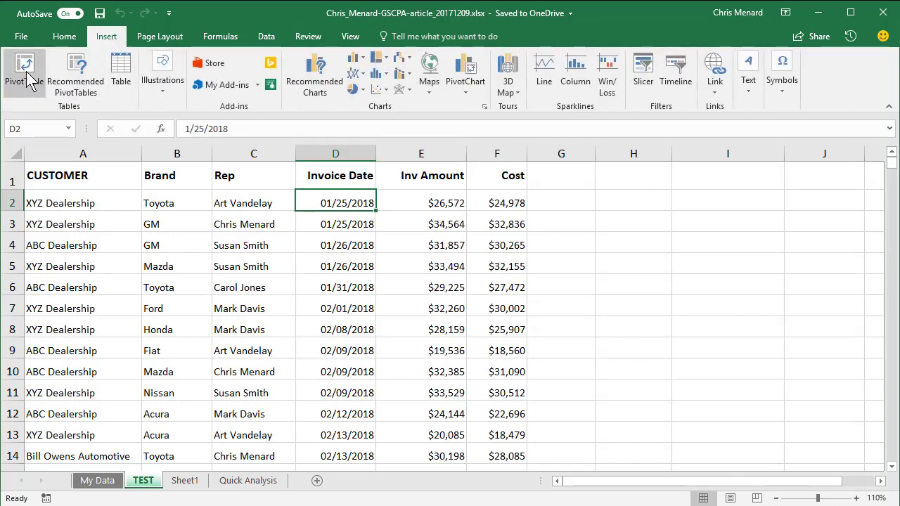
left_click(24, 70)
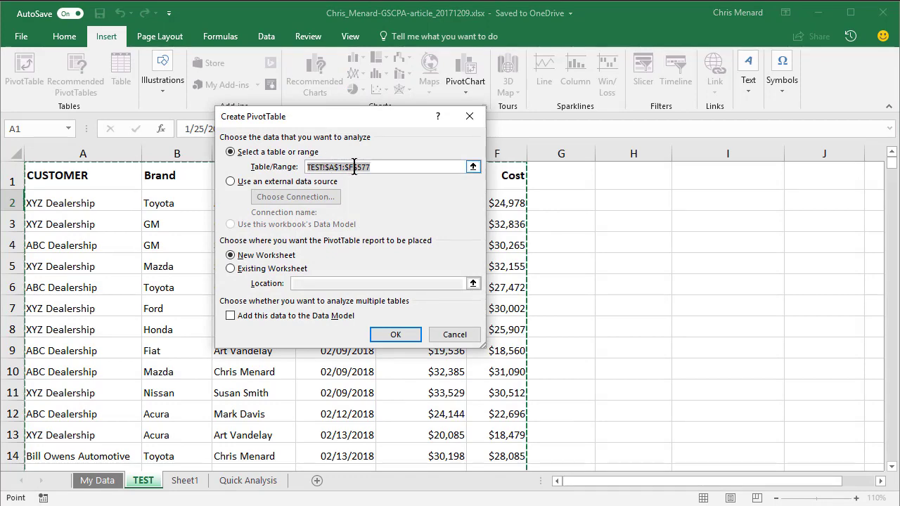
left_click(396, 335)
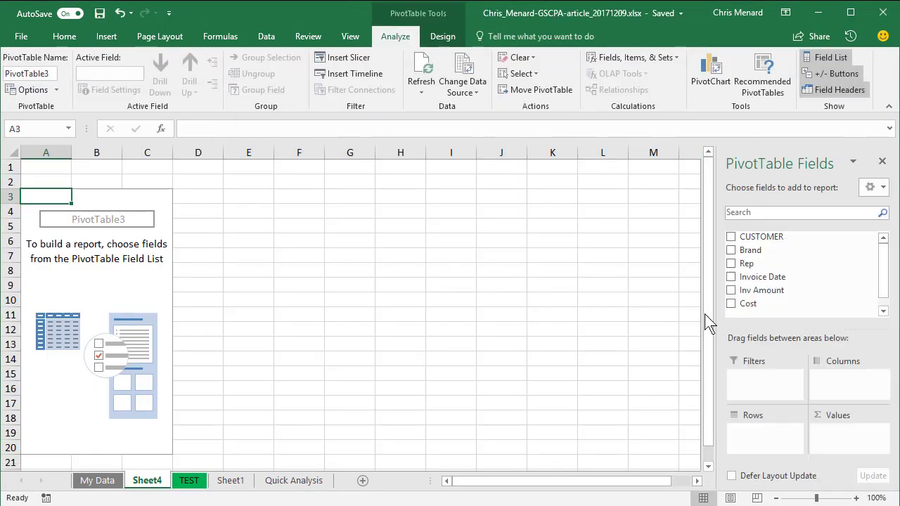
mouse_move(762, 236)
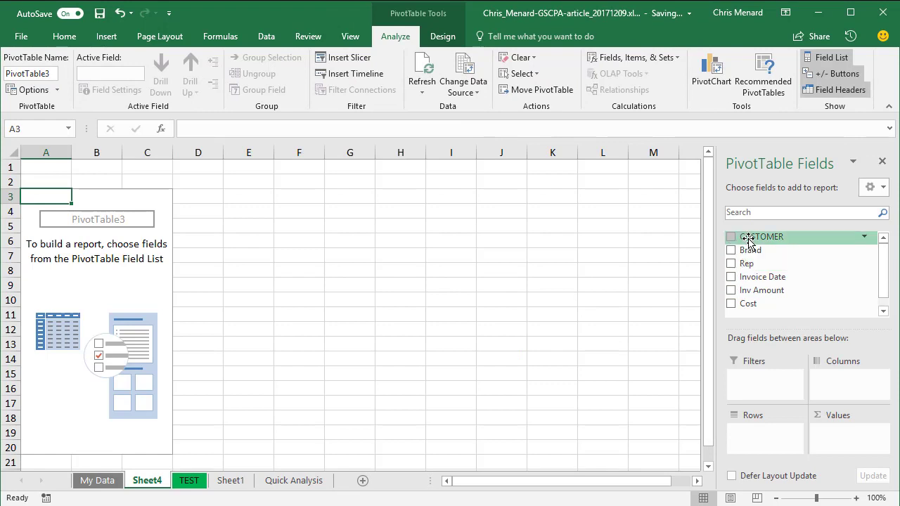
mouse_move(745, 263)
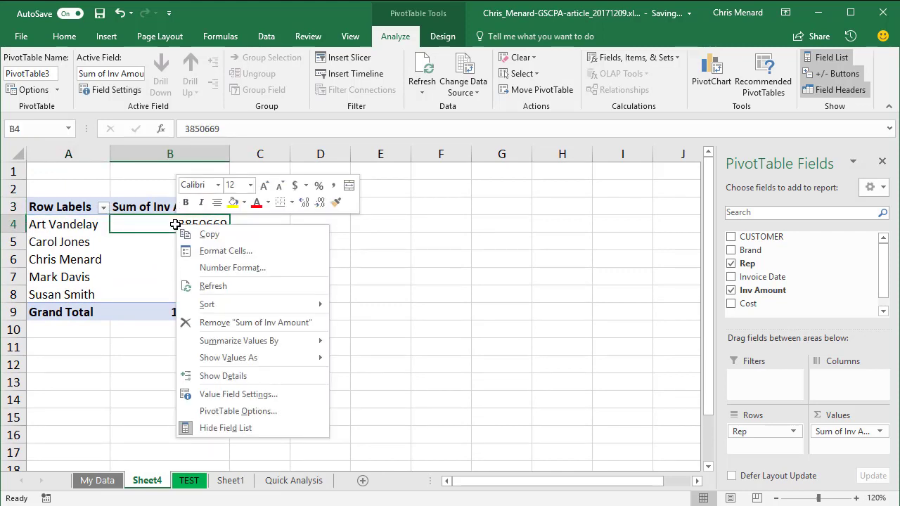
mouse_move(233, 394)
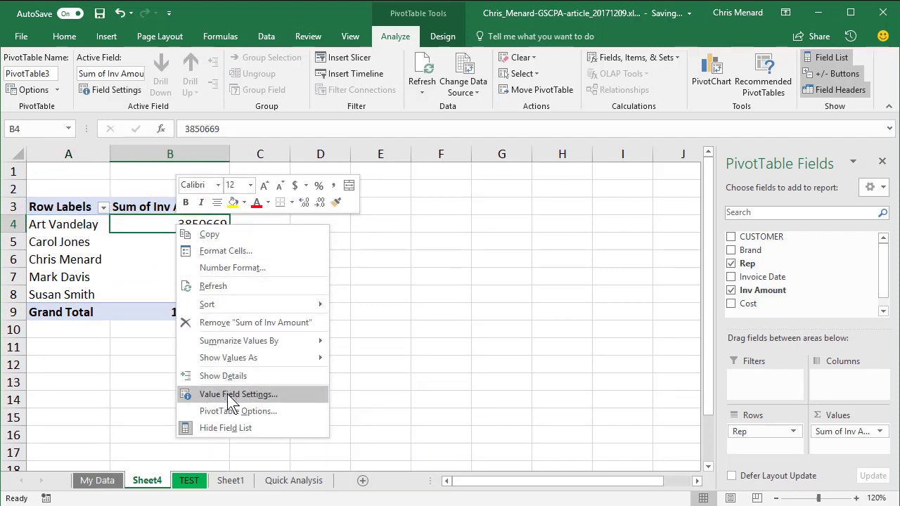
Step: Format Sum of Inv Amount as Currency with 0 decimal places via Value Field Settings
left_click(239, 394)
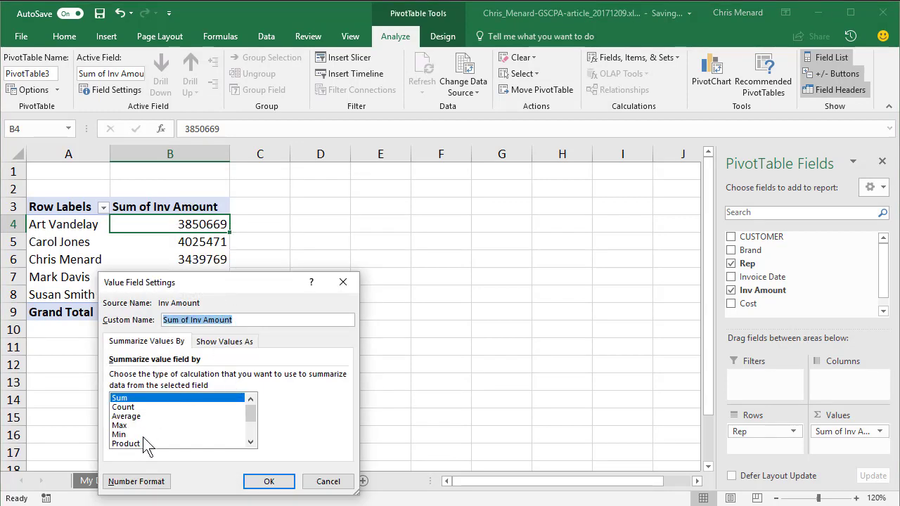
left_click(135, 481)
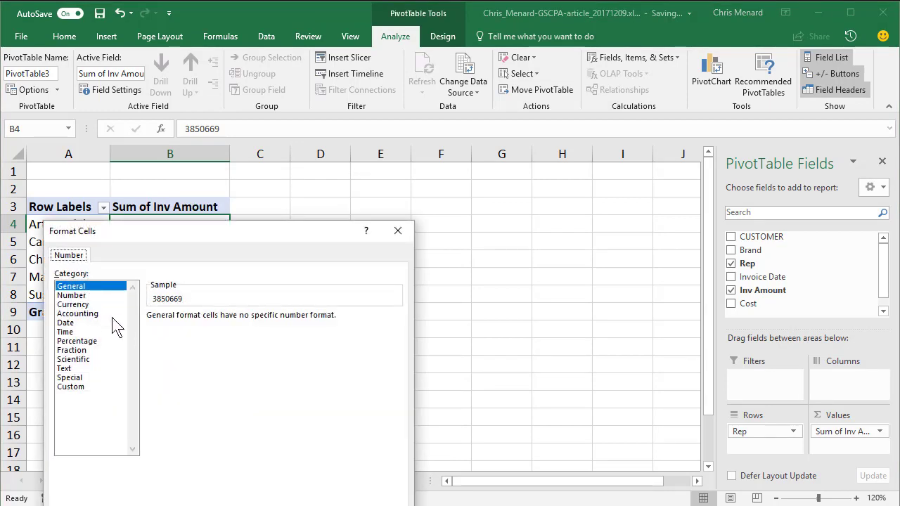
left_click(73, 303)
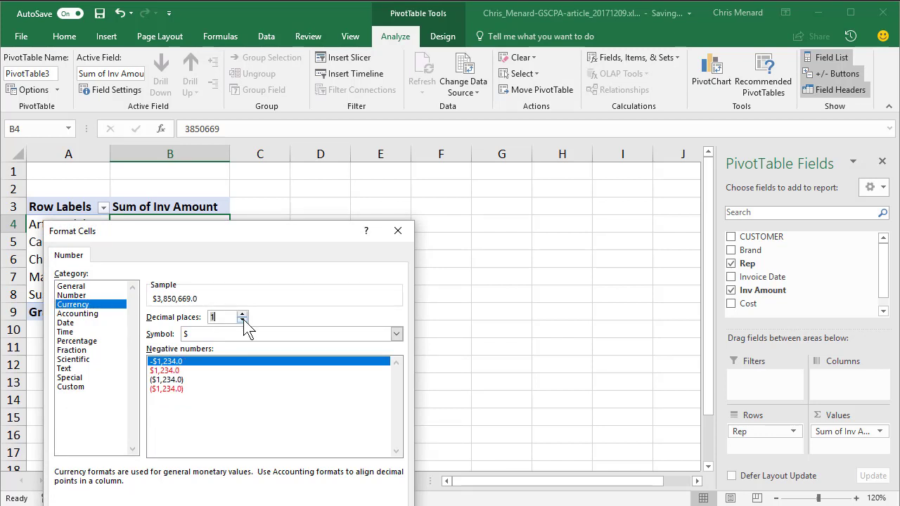
left_click(242, 321)
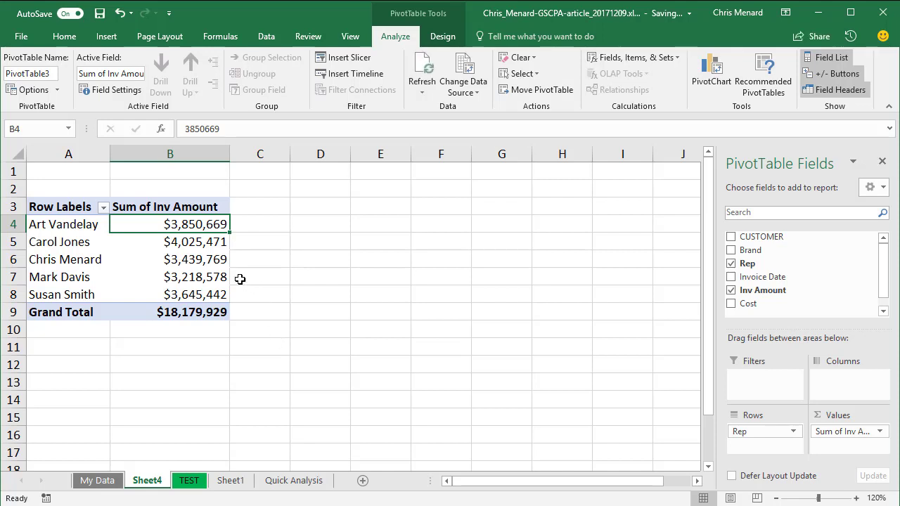
mouse_move(197, 242)
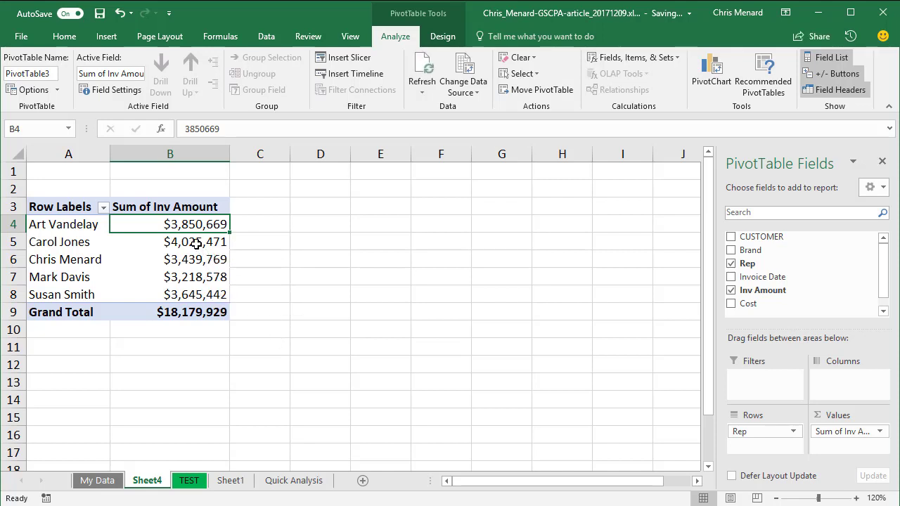
mouse_move(194, 242)
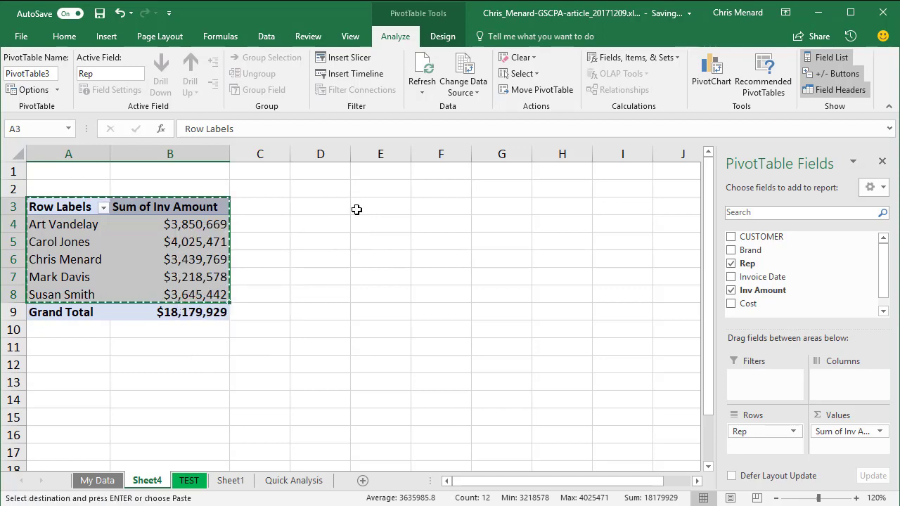
right_click(380, 205)
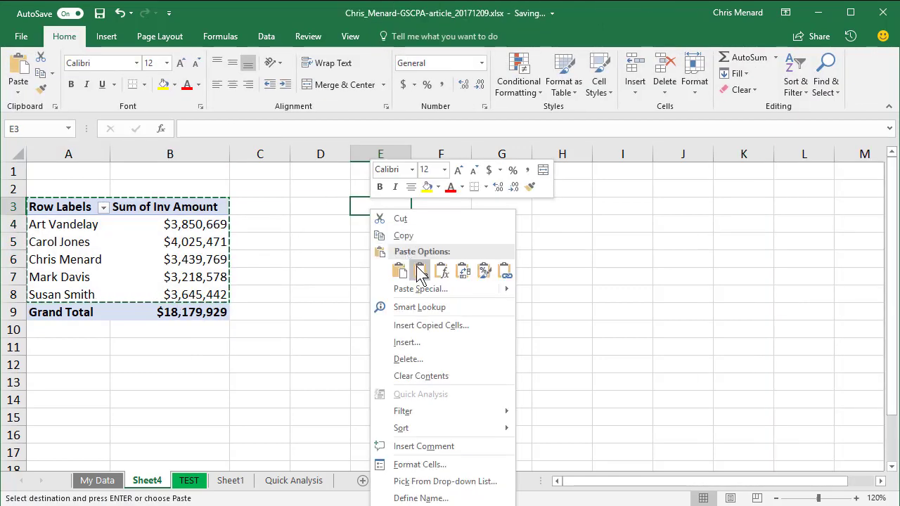
left_click(419, 270)
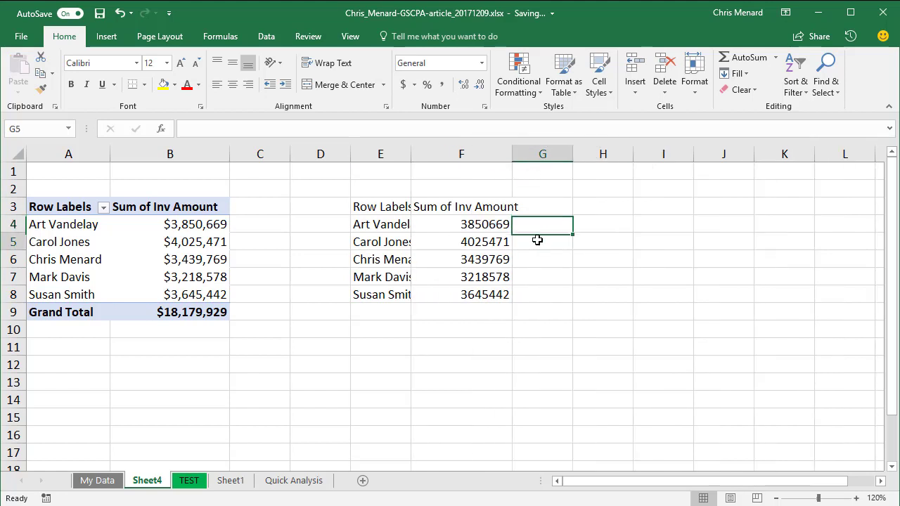
left_click(379, 205)
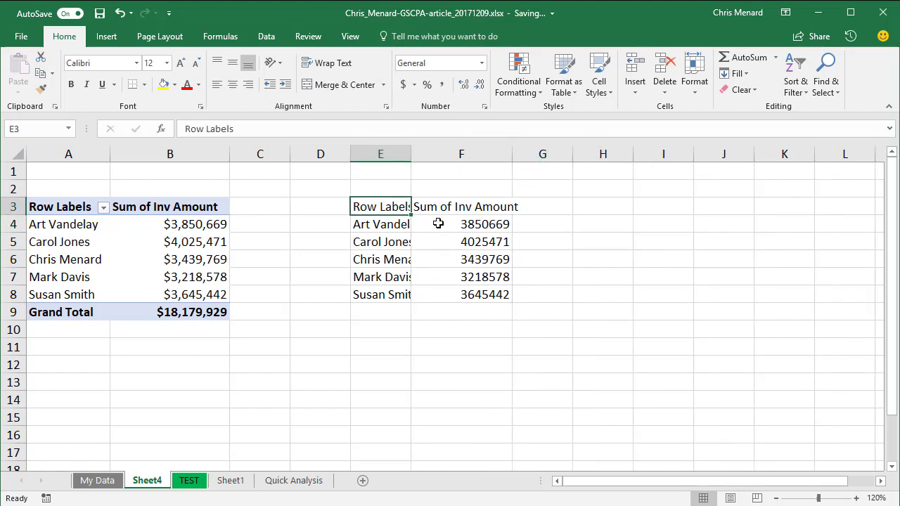
left_click_drag(379, 205, 461, 296)
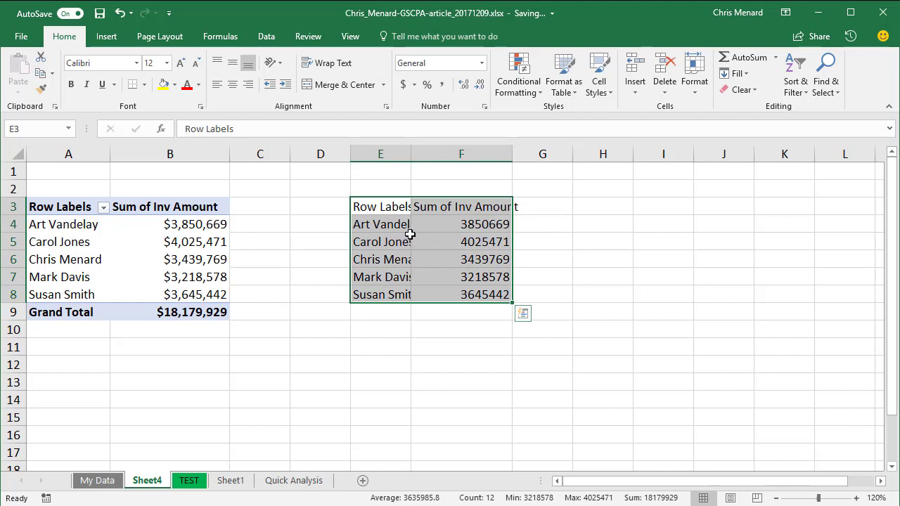
mouse_move(190, 242)
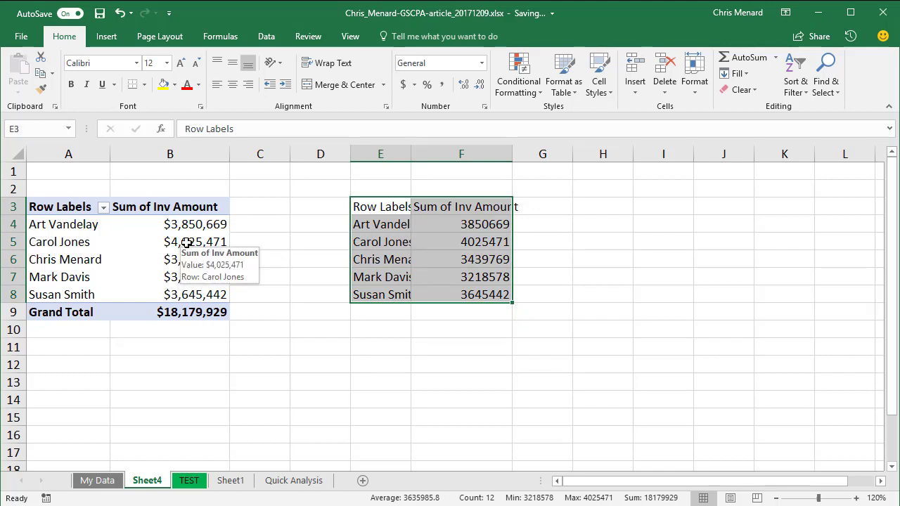
key("Delete")
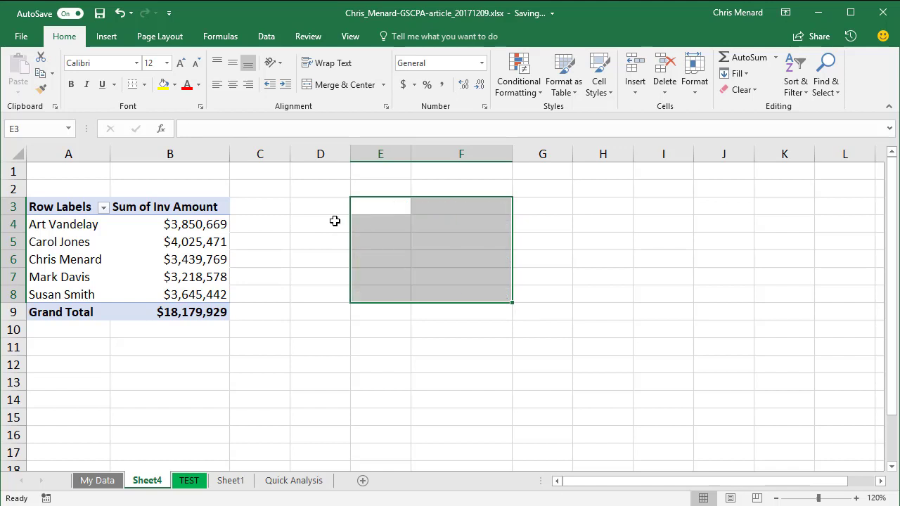
left_click(185, 242)
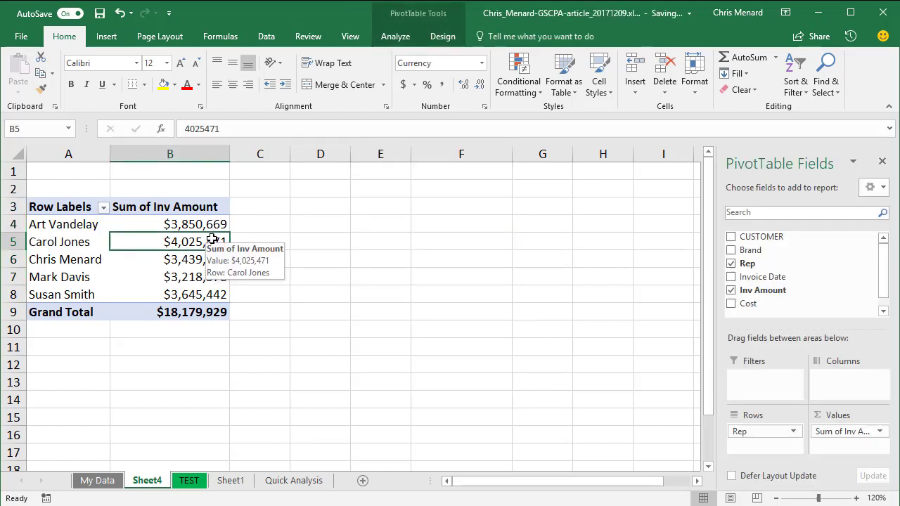
mouse_move(411, 29)
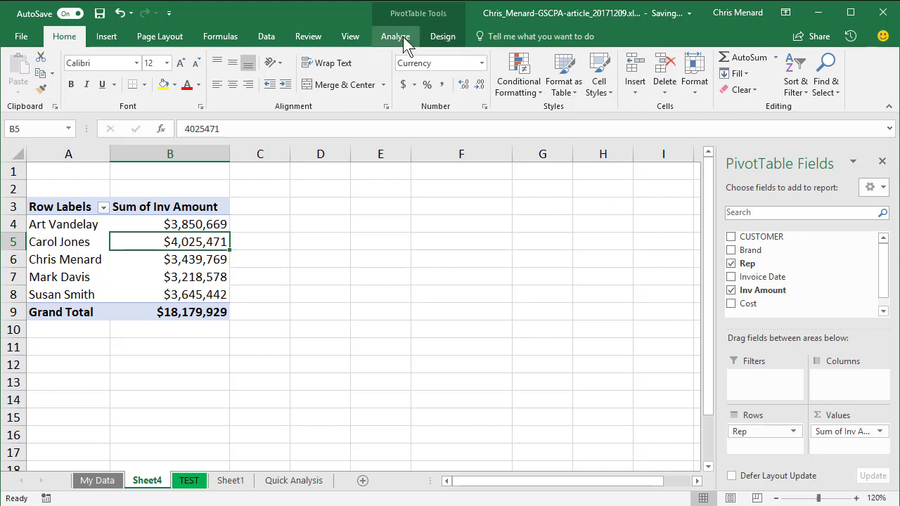
Step: Start a new calculated field from Analyze > Fields, Items & Sets
left_click(395, 37)
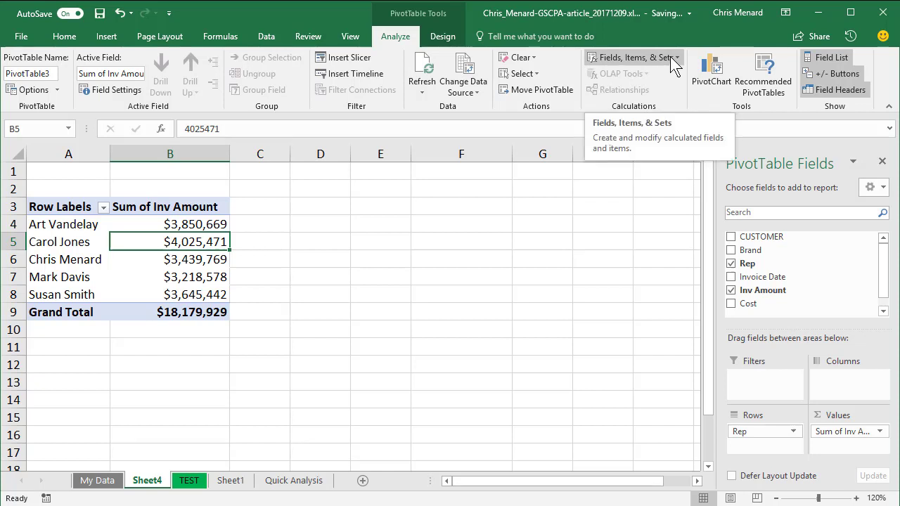
left_click(635, 56)
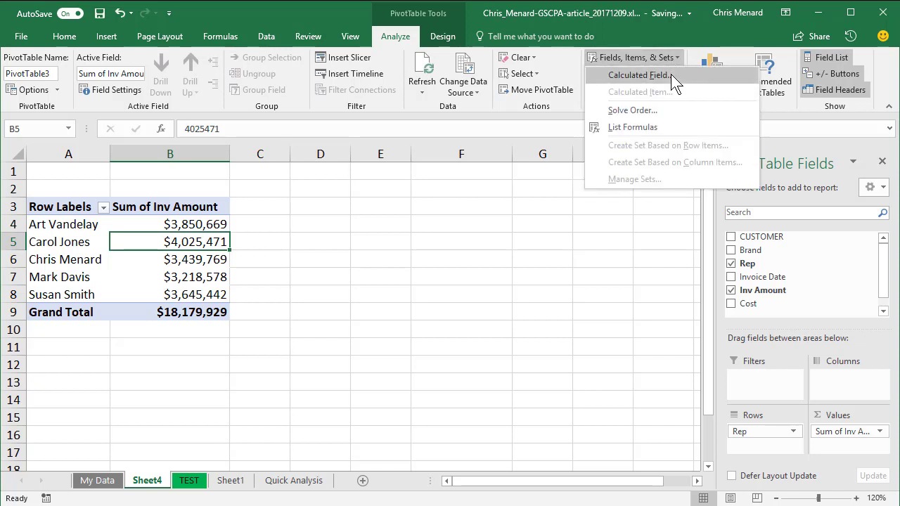
left_click(637, 76)
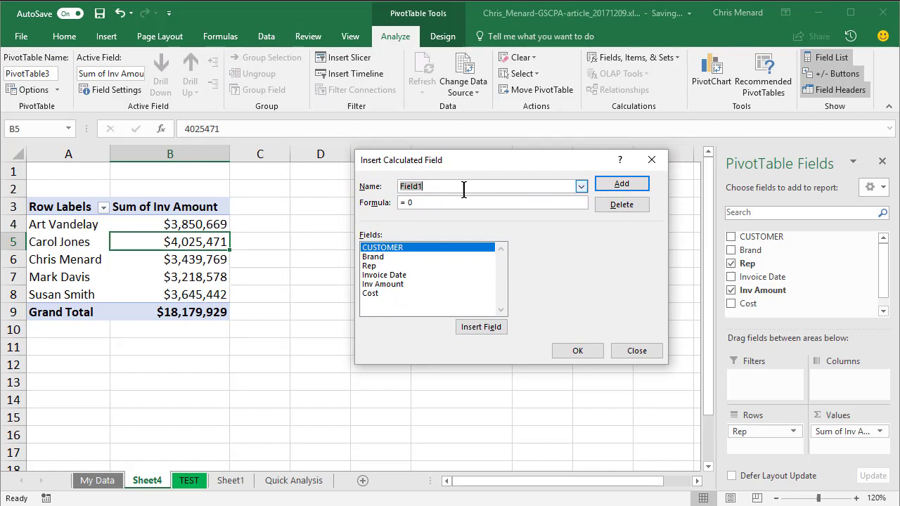
Step: Name the field Commission and begin its formula with =if('Inv Amount'
type("Commission")
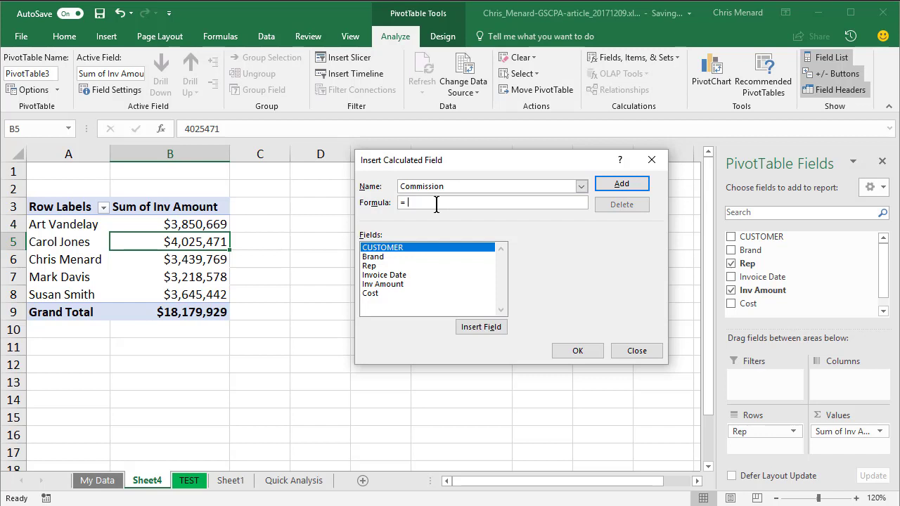
mouse_move(385, 256)
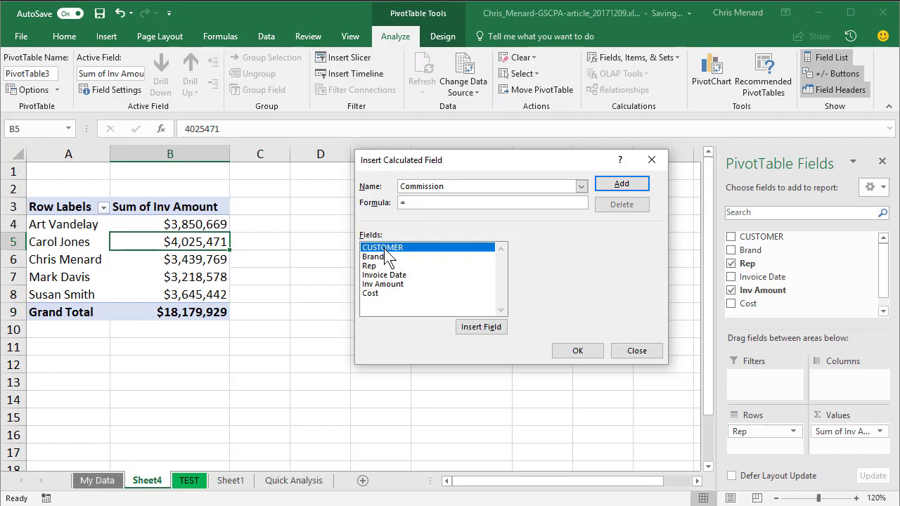
left_click(492, 203)
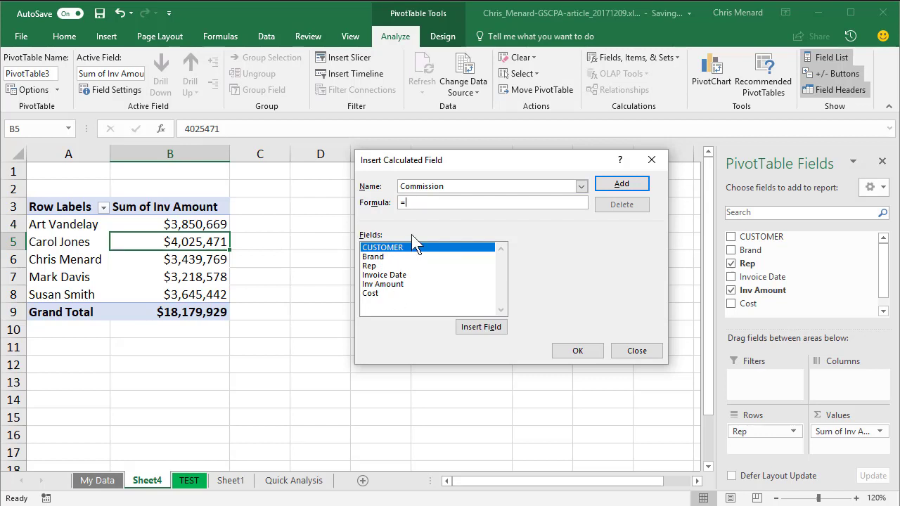
type("if(")
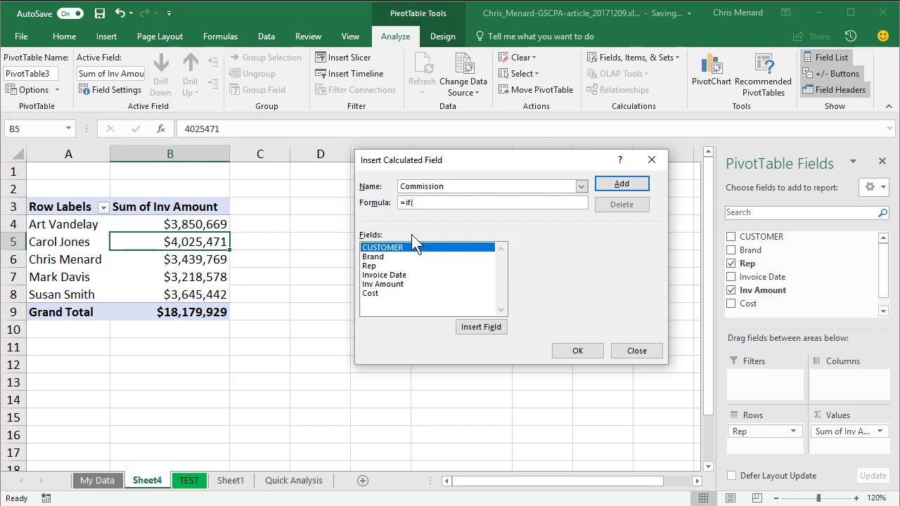
double_click(382, 284)
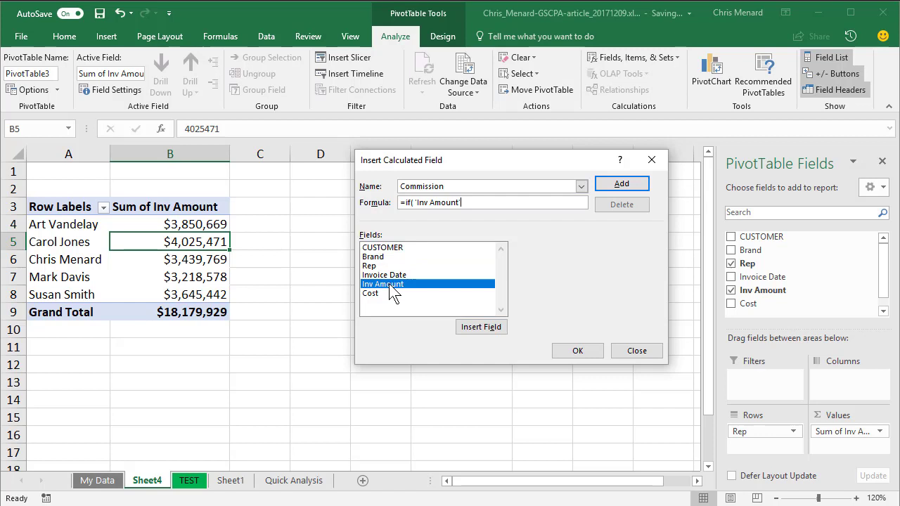
Step: Complete the formula as =if('Inv Amount'>4000000,5000,2
type(">4")
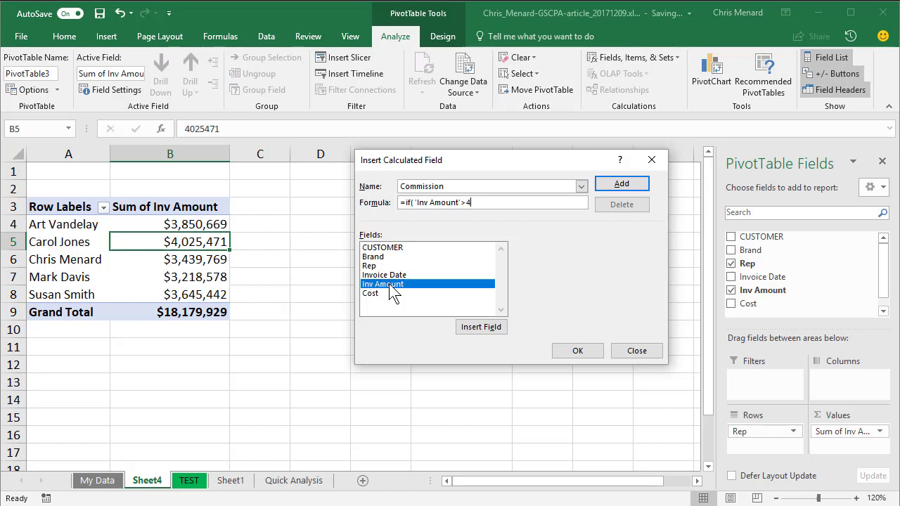
type("0000")
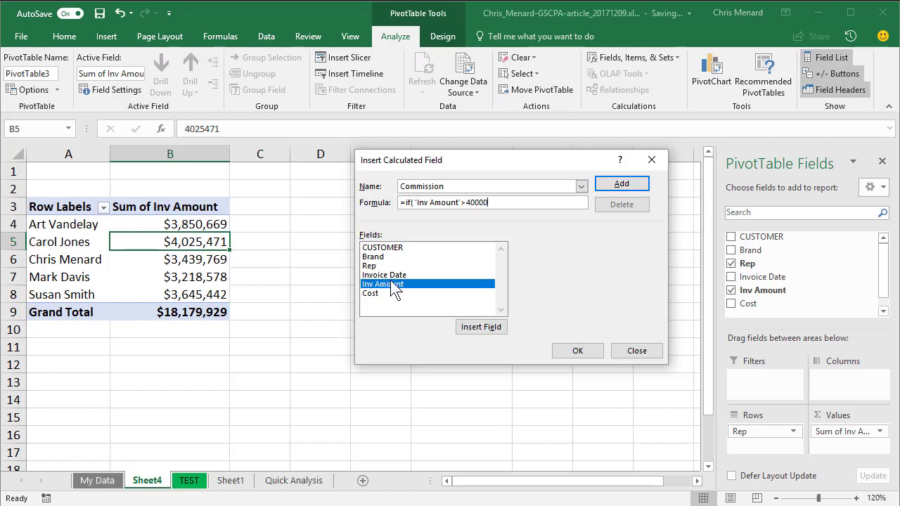
type("00,")
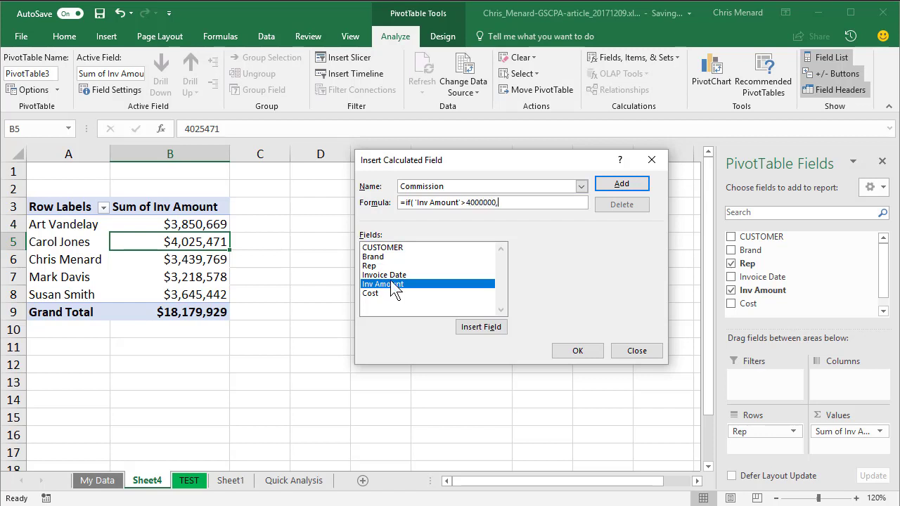
type("5")
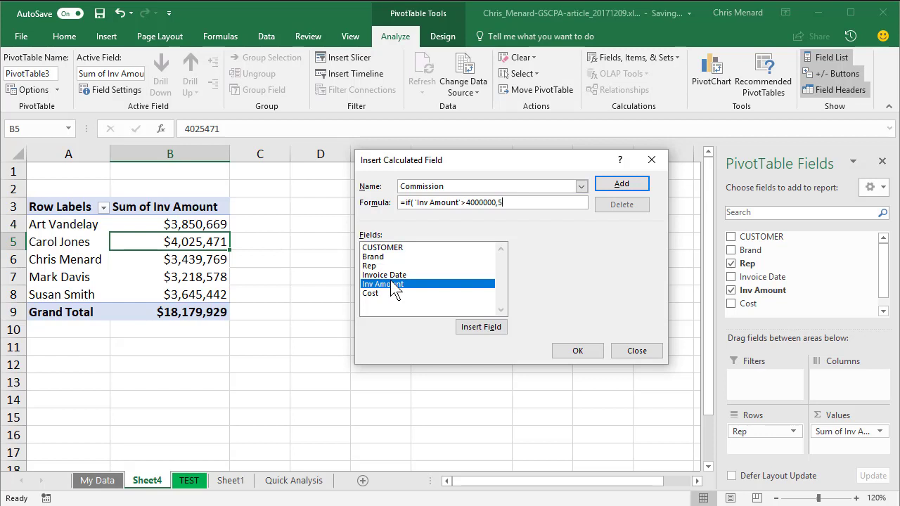
type("000,")
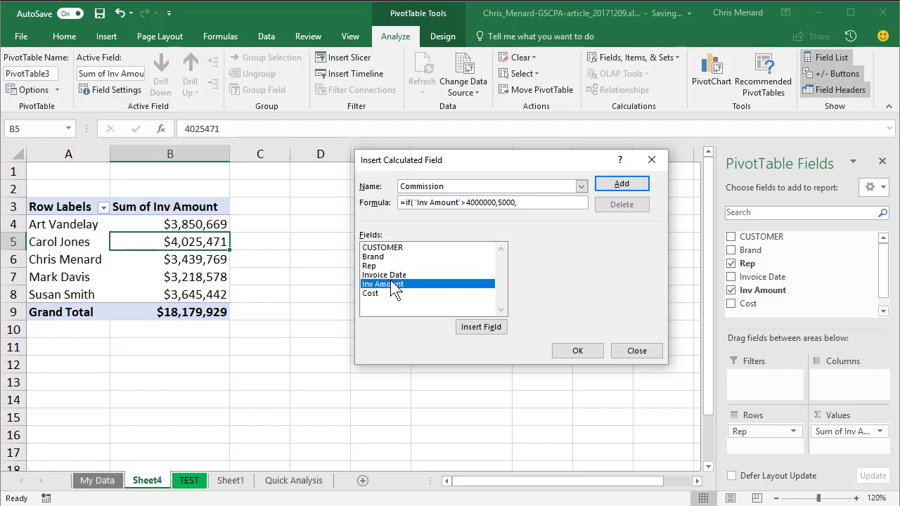
type("2")
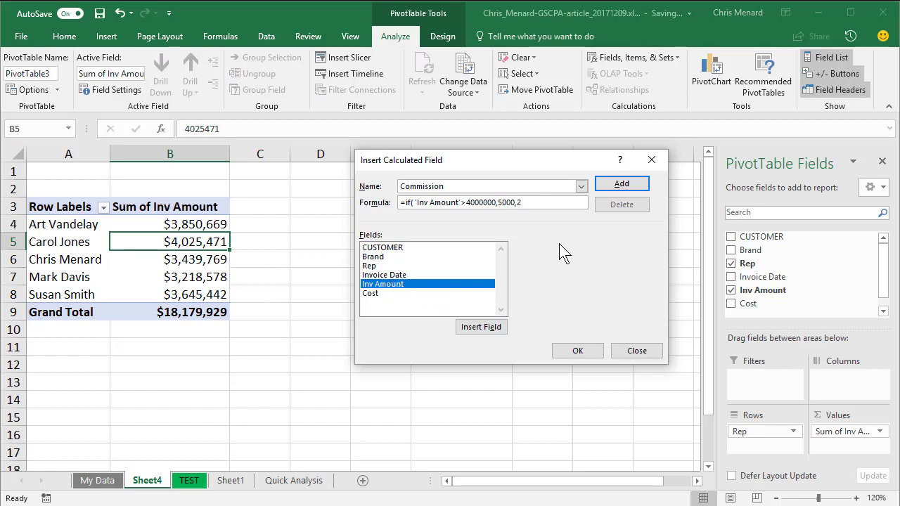
mouse_move(636, 351)
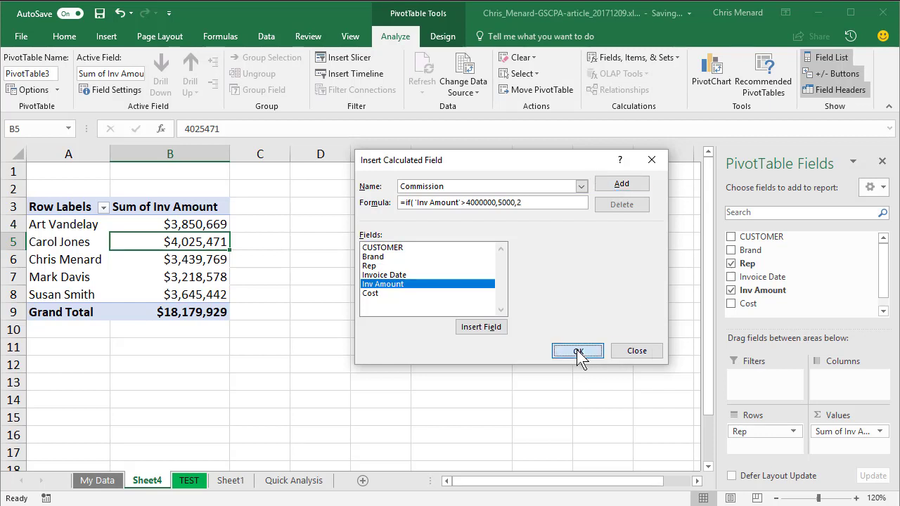
left_click(576, 351)
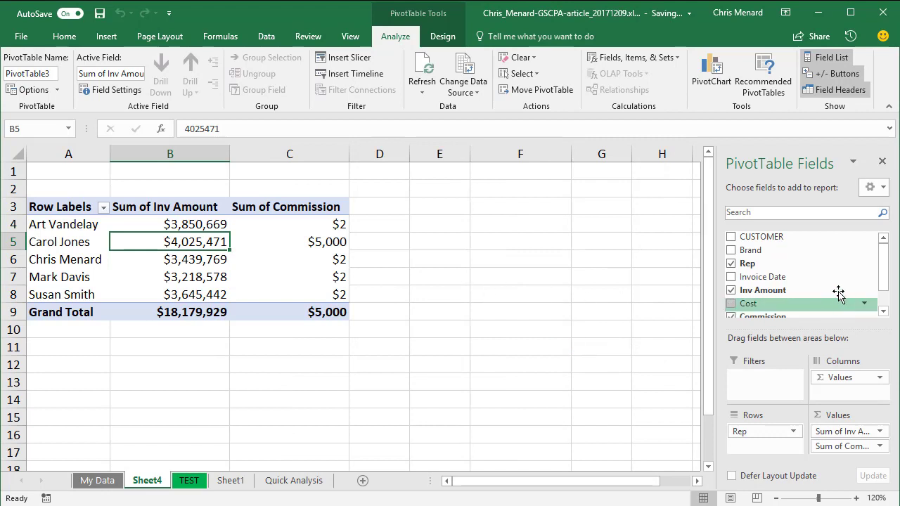
scroll("down", 3)
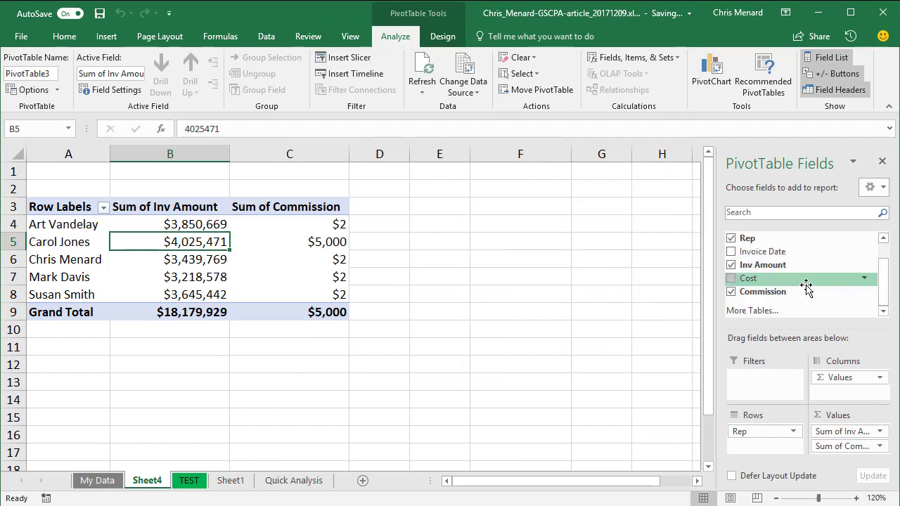
mouse_move(762, 291)
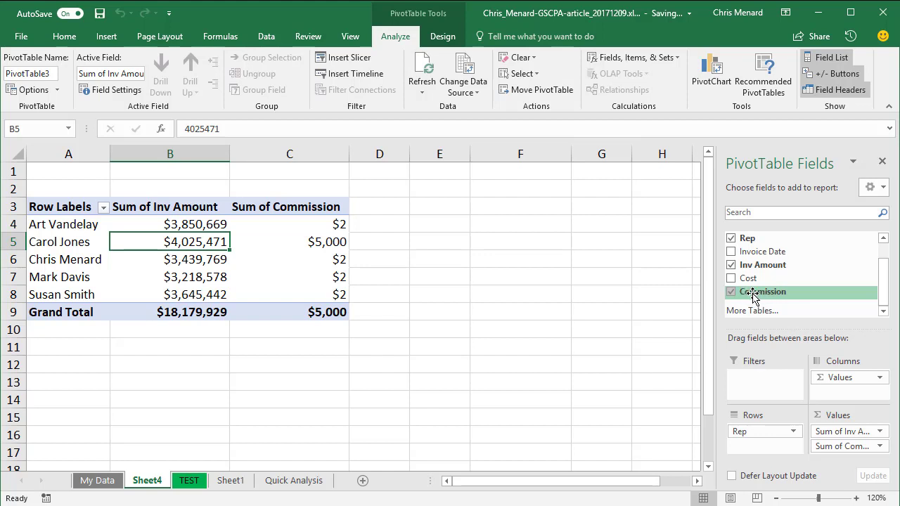
mouse_move(301, 226)
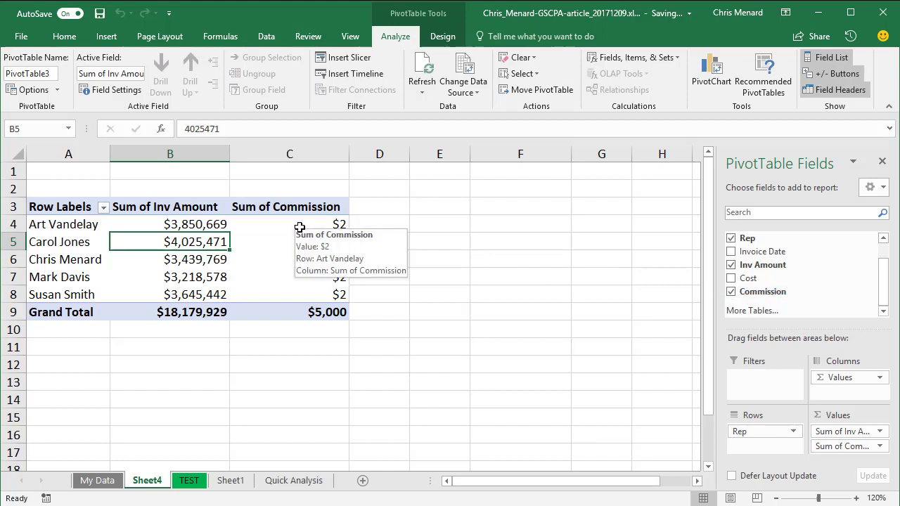
mouse_move(295, 290)
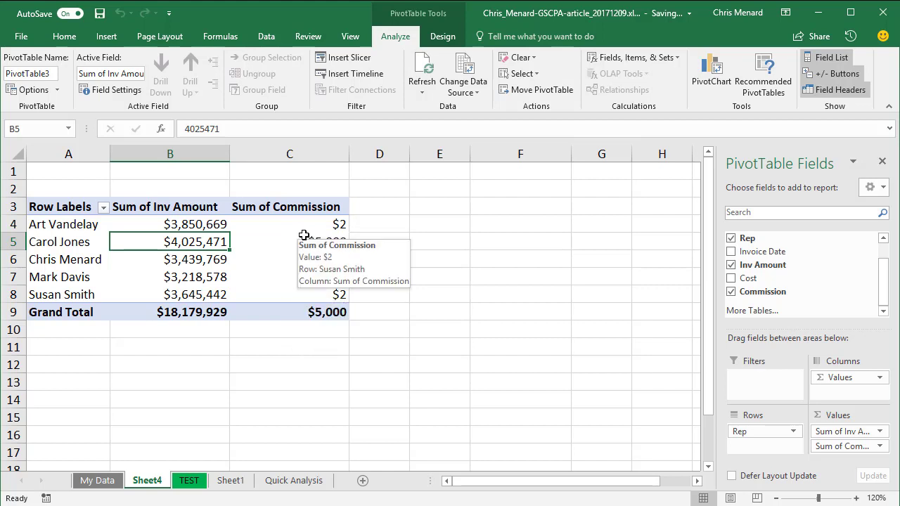
left_click(168, 225)
type("15")
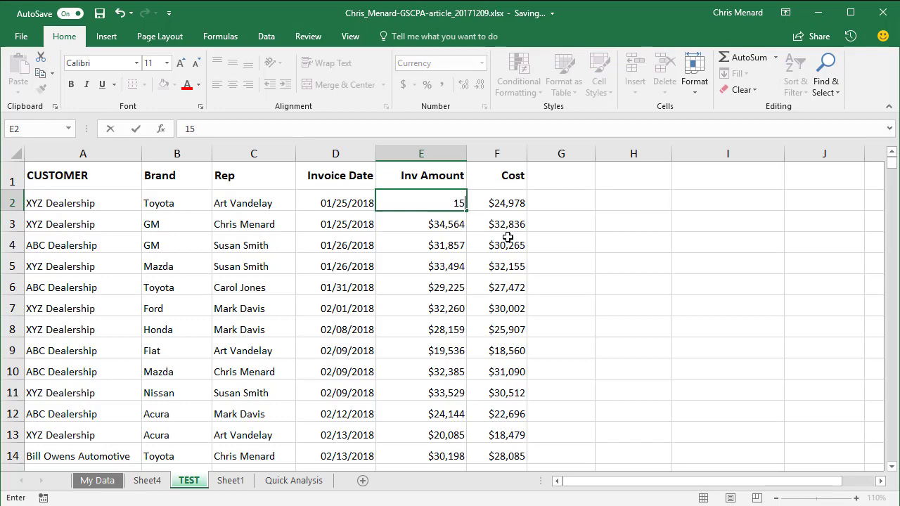
Step: Commit the edited Art Vandelay invoice amount and refresh the PivotTable to show $19,288,743
key("Return")
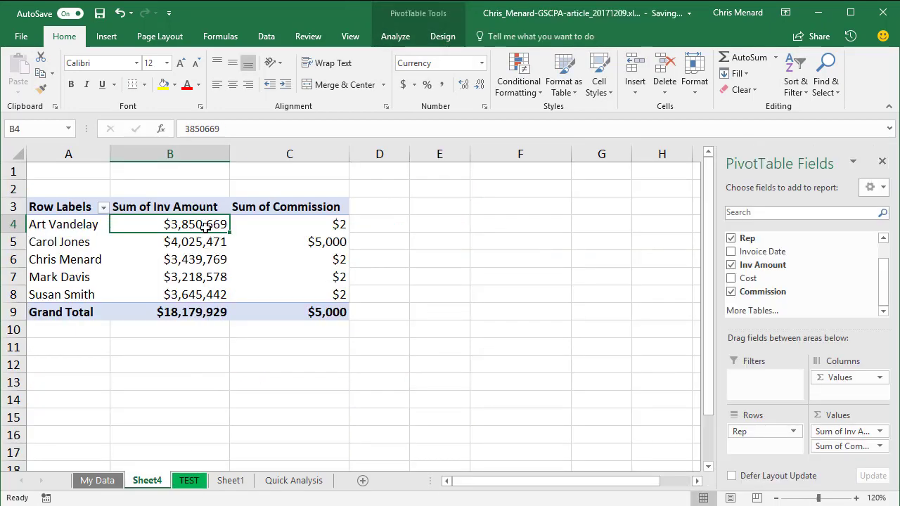
right_click(196, 225)
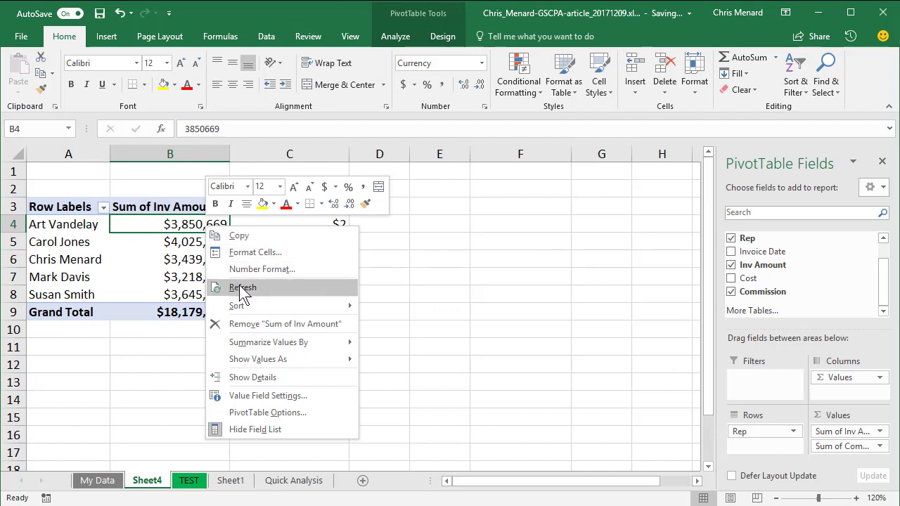
left_click(242, 287)
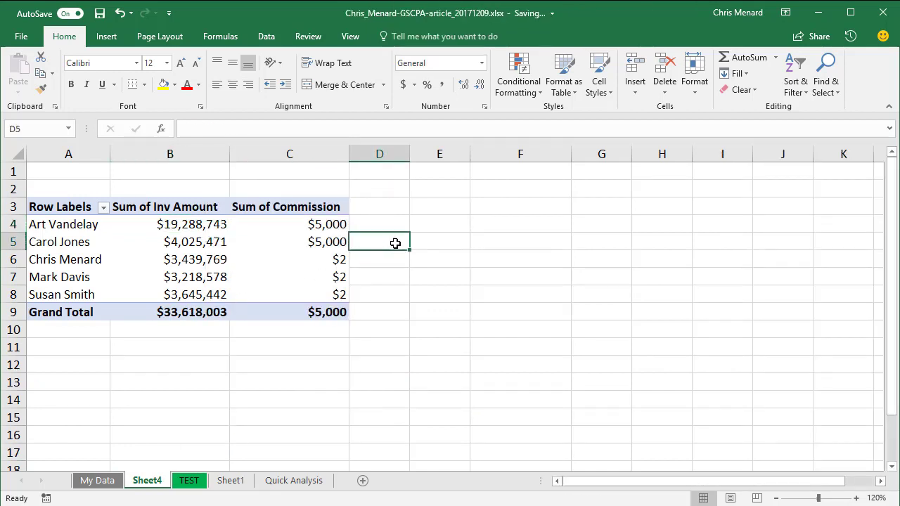
mouse_move(301, 217)
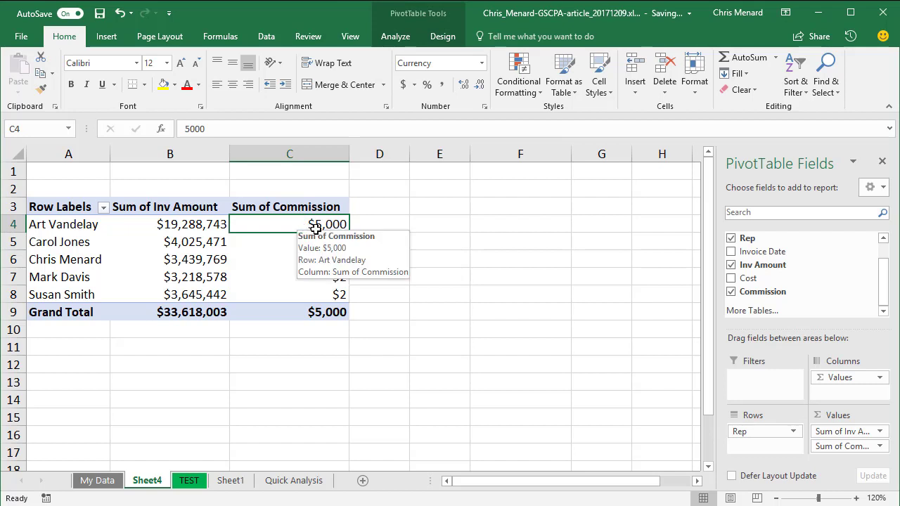
Step: Return to the Analyze calculated-field options for the next field
left_click(396, 37)
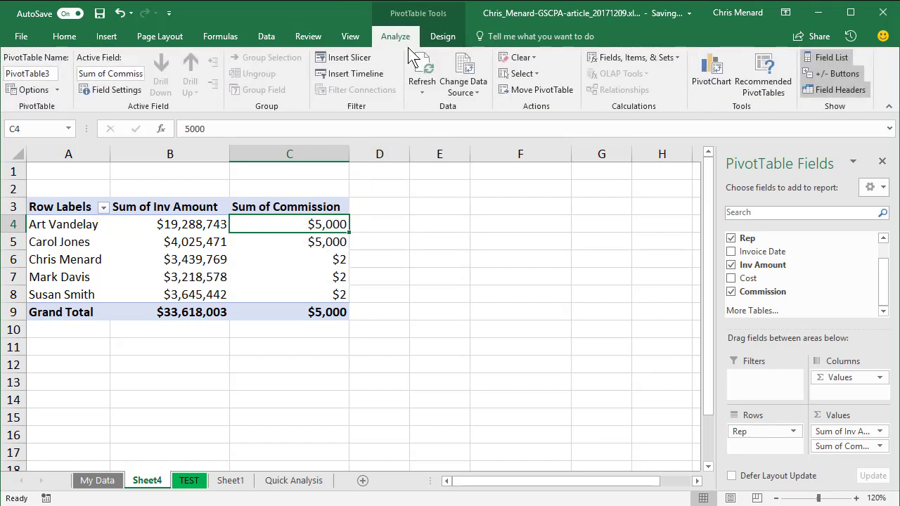
mouse_move(633, 56)
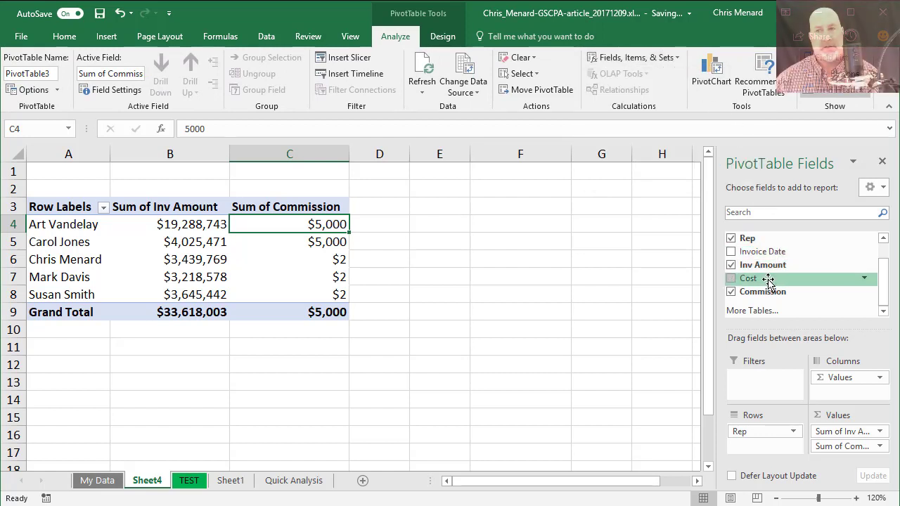
left_click(633, 56)
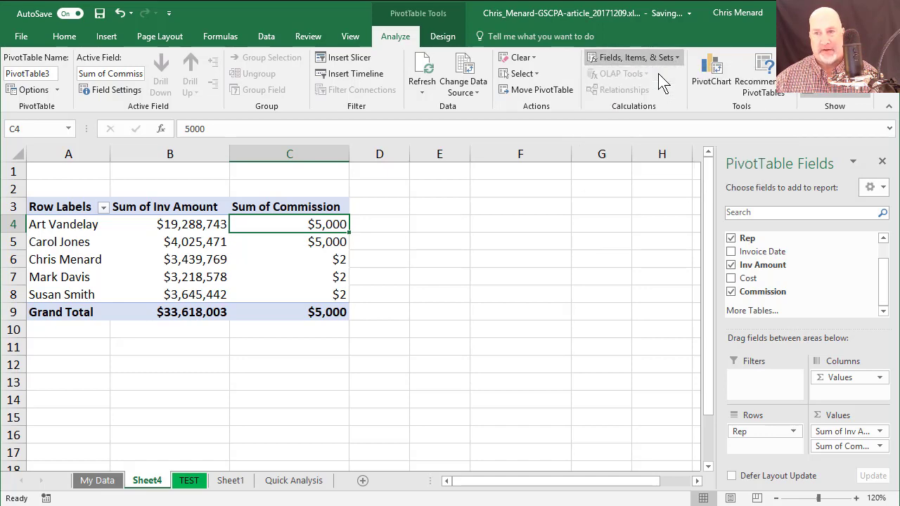
Step: Define a Profit calculated field and add it, totalling $16,565,707
left_click(630, 56)
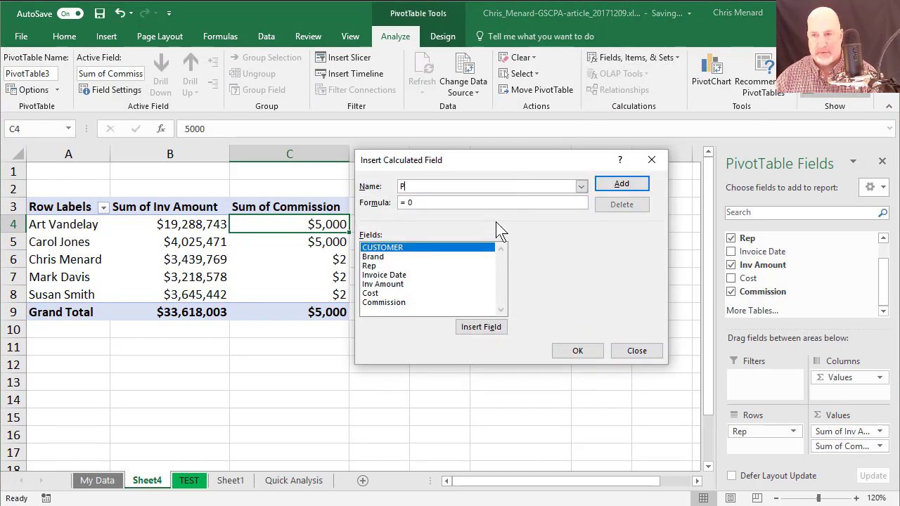
type("rofit")
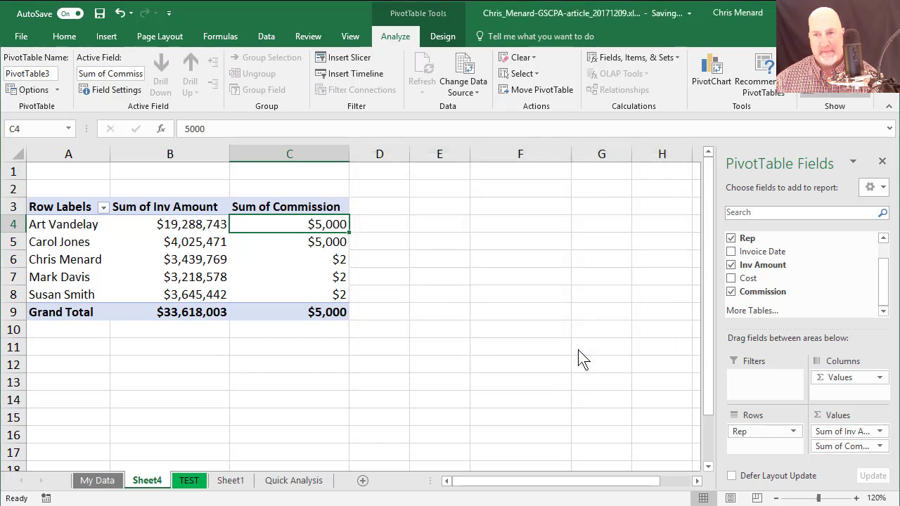
left_click(731, 303)
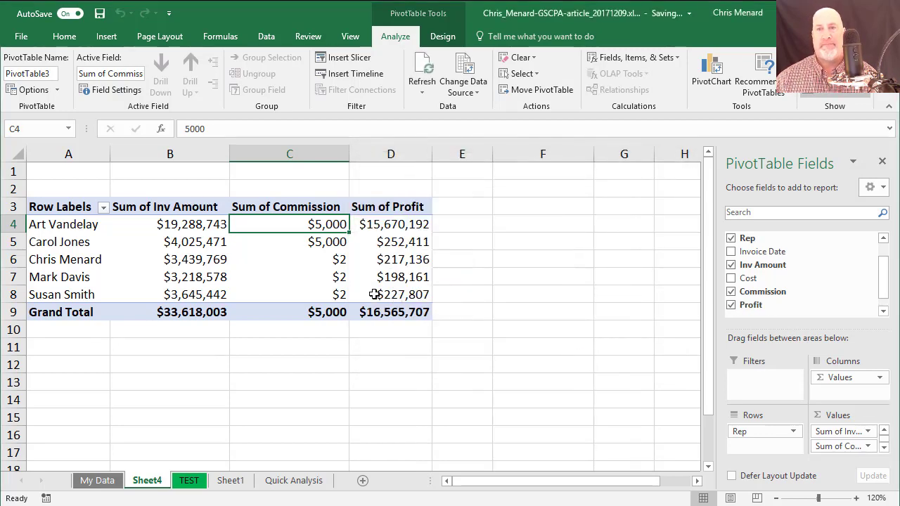
mouse_move(377, 242)
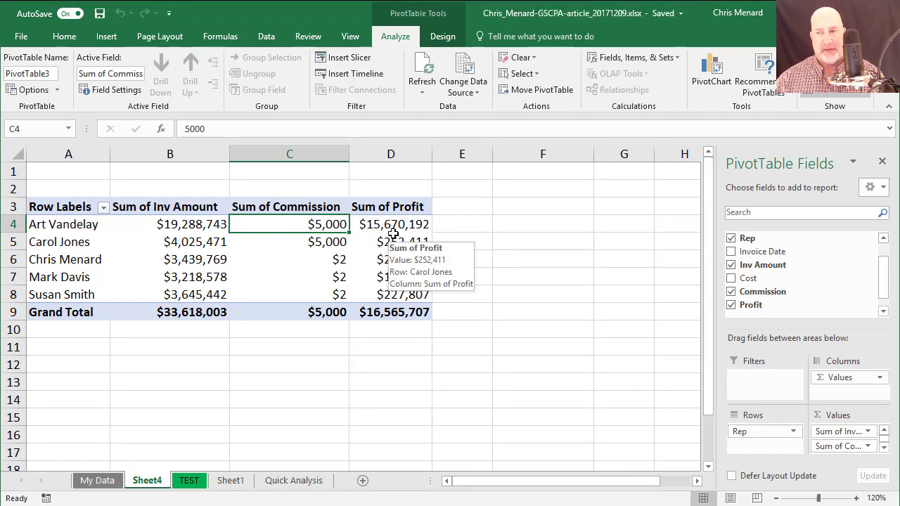
mouse_move(748, 278)
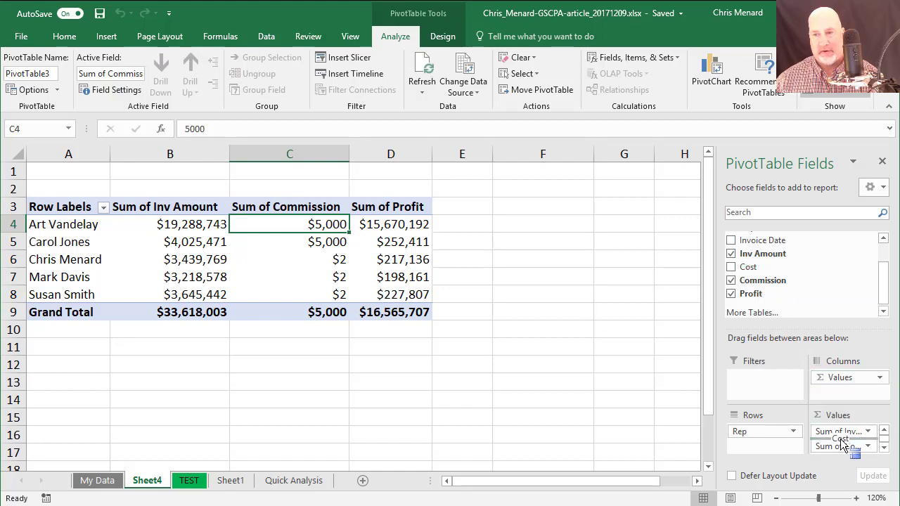
Step: Add Sum of Cost to the PivotTable and copy Chris Menard's invoice and cost figures
left_click(732, 267)
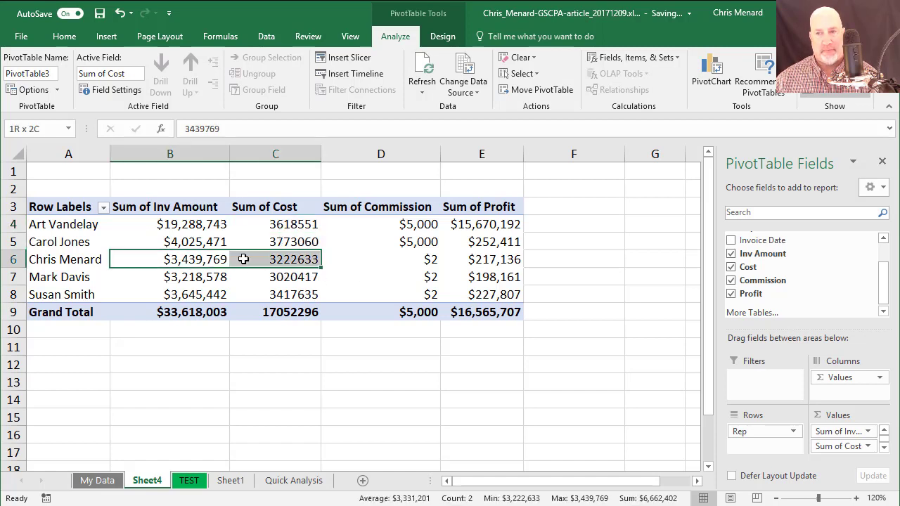
key("ctrl+c")
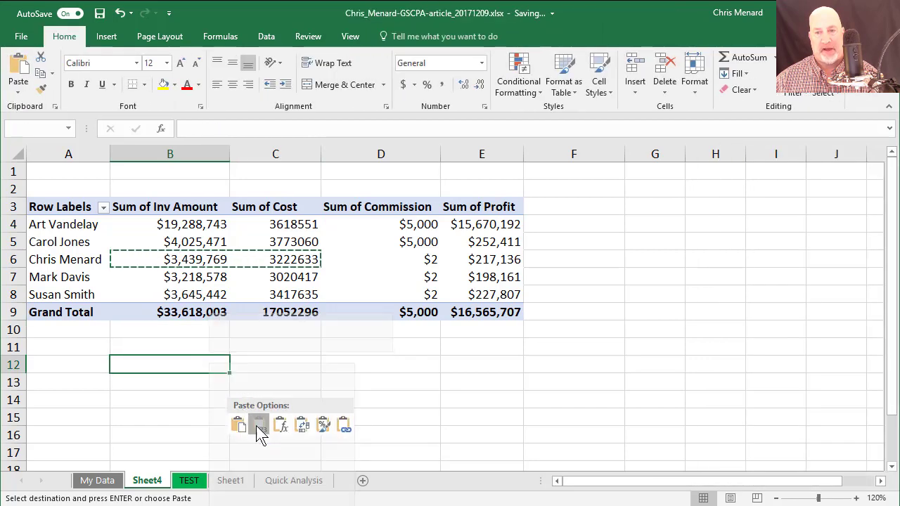
Step: Paste 3439769 and 3222633 as values in row 12 and check =B12-C12 returns 217136
left_click(259, 423)
type("=B12-C12")
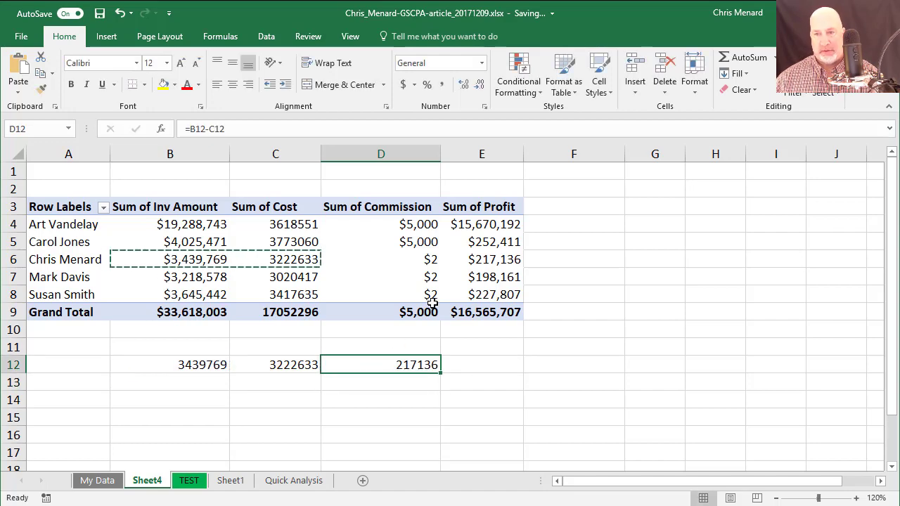
left_click(481, 259)
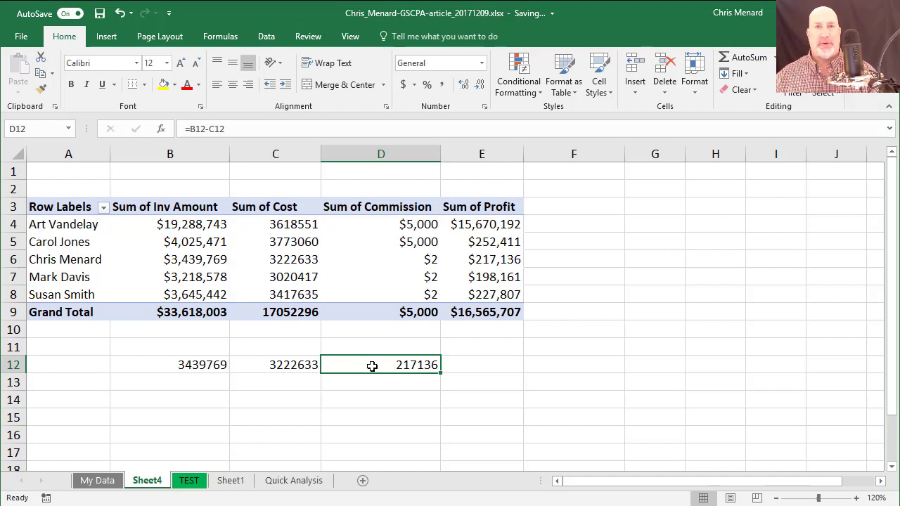
mouse_move(367, 281)
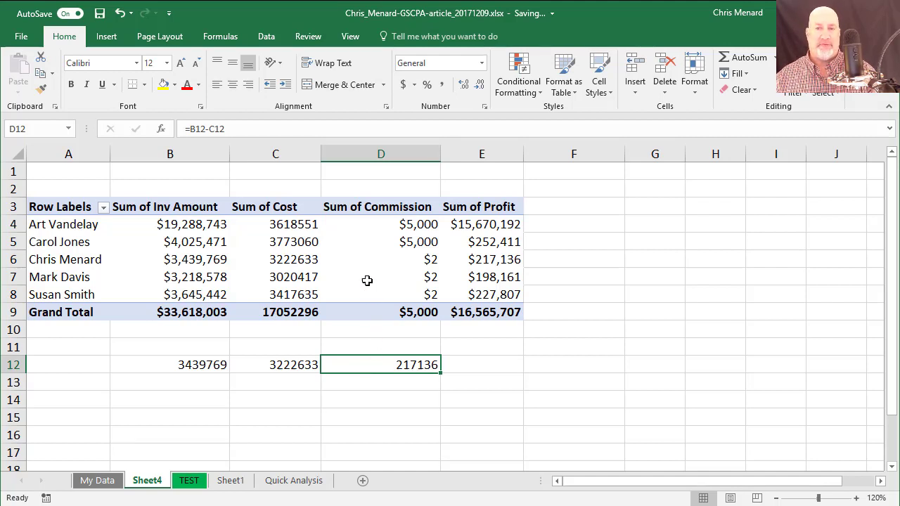
mouse_move(377, 249)
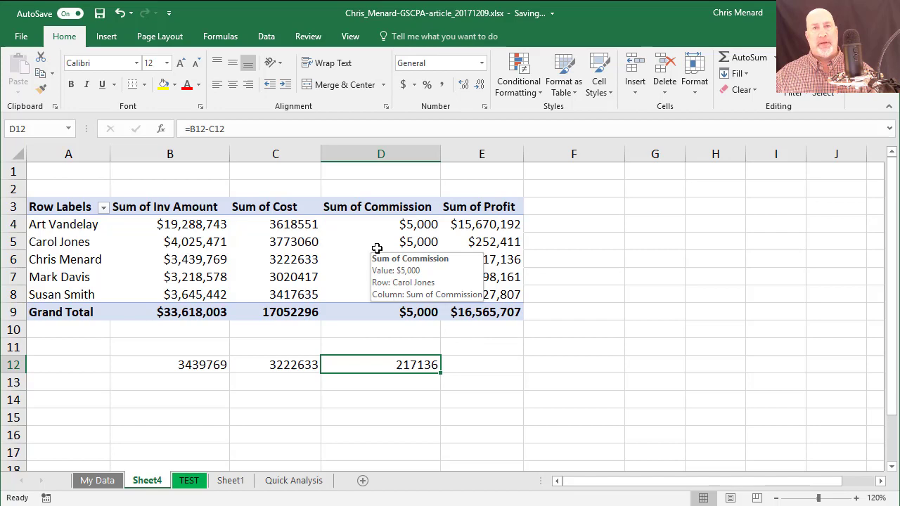